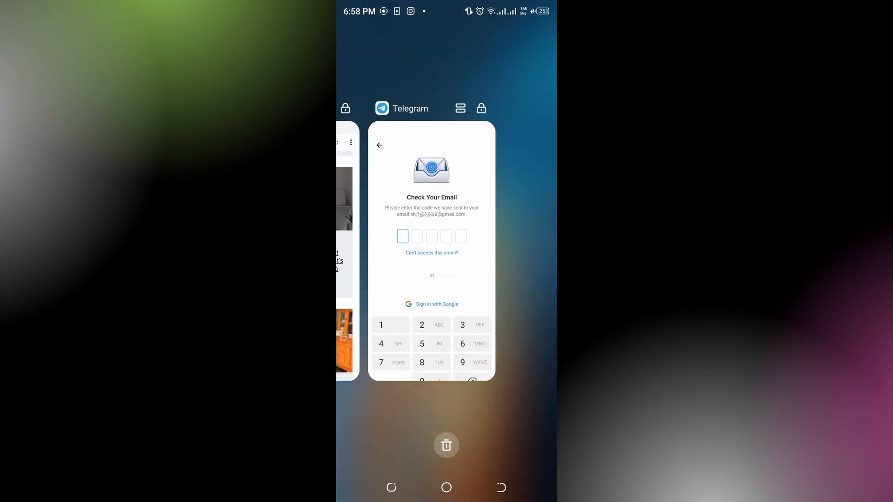
Step: Clear Telegram from recent apps and cancel the power-off and restart menu
left_click(446, 487)
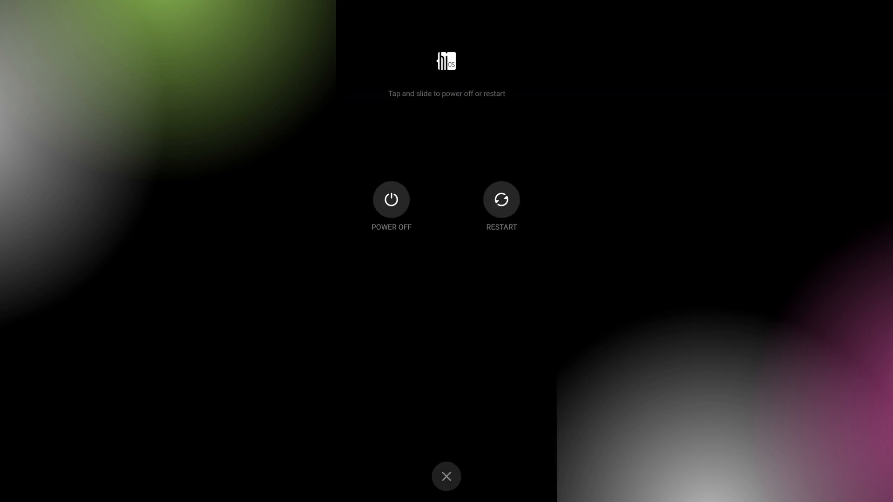
left_click(446, 476)
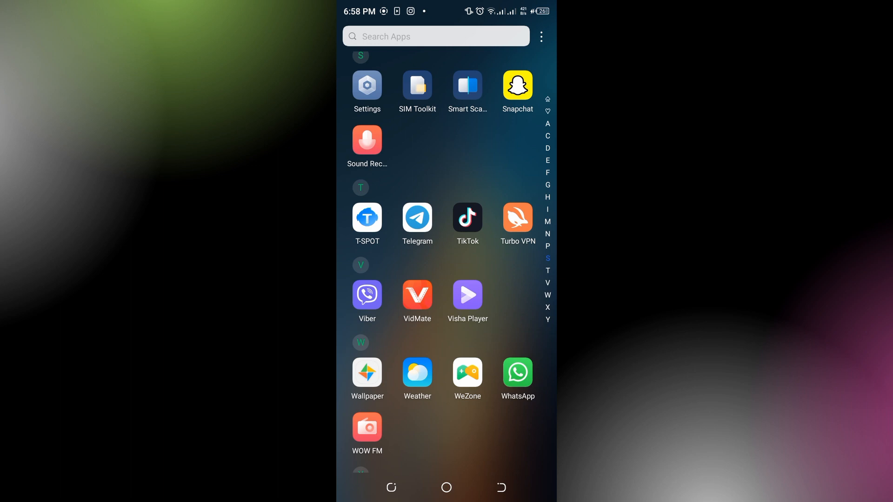